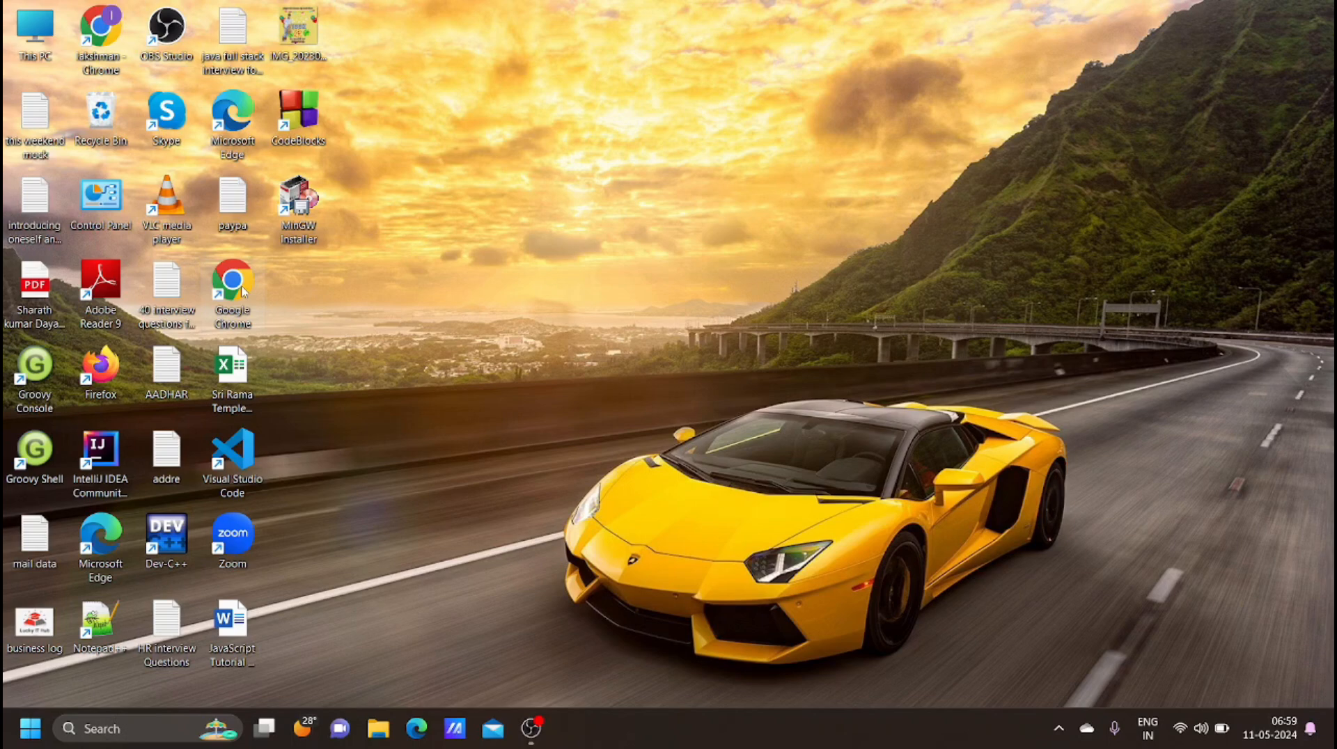
# - Launch Google Chrome from the desktop and choose the recruiter profile
pyautogui.doubleClick(232, 281)
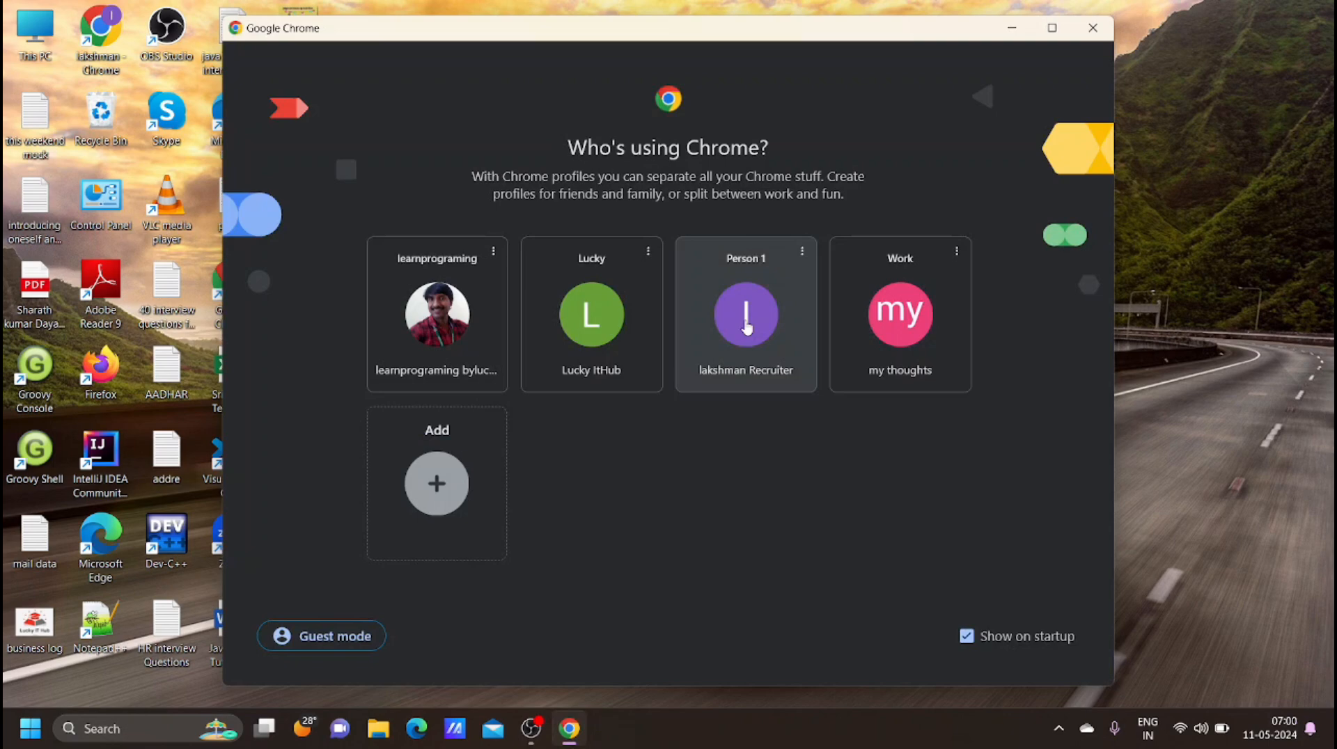
pyautogui.click(745, 315)
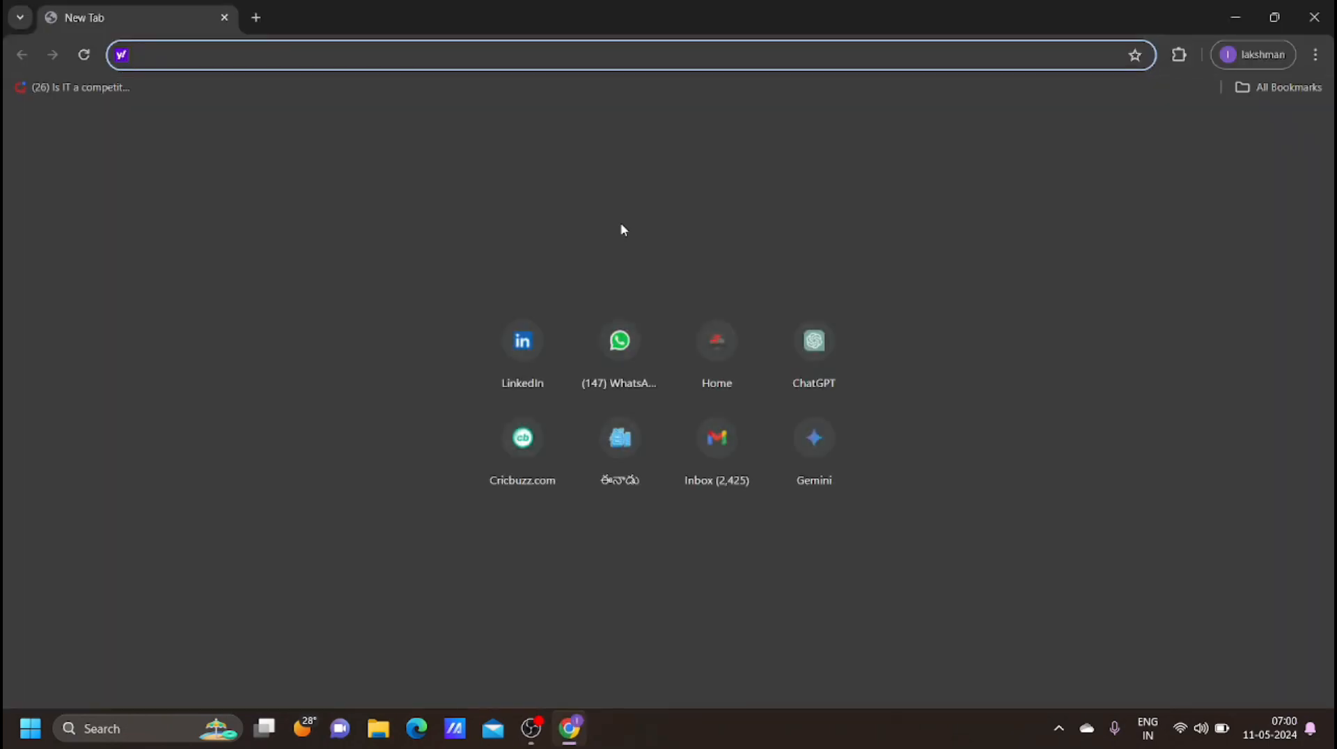
# - Open LinkedIn, scroll the profile to Activity, and show all posts
pyautogui.click(521, 342)
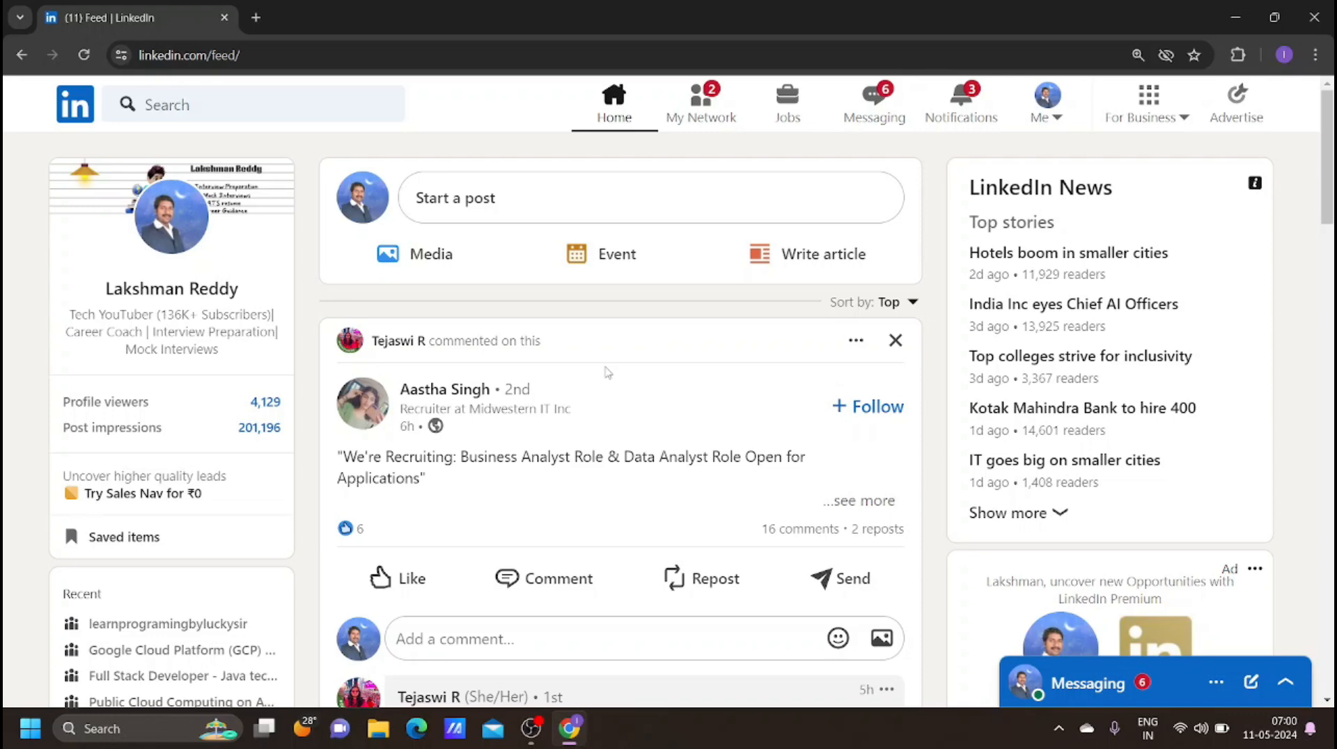
pyautogui.moveTo(170, 289)
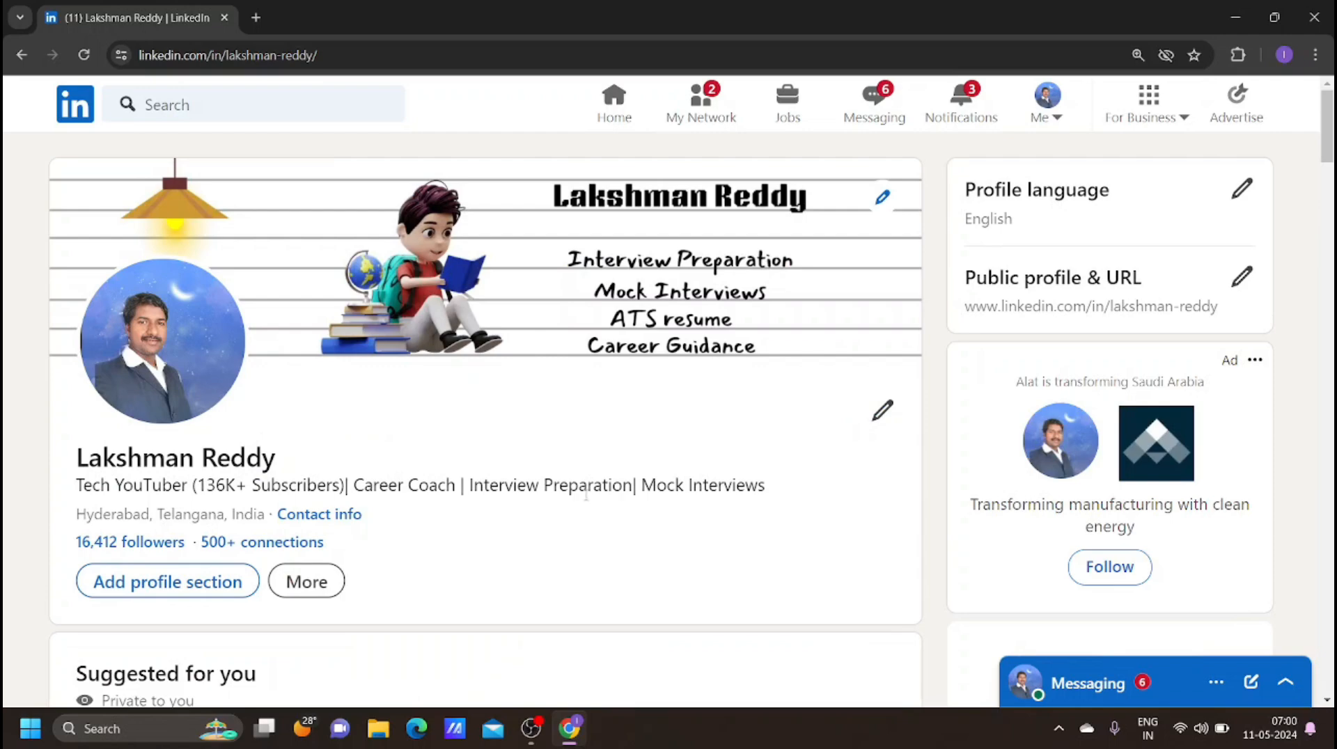
pyautogui.scroll(-3)
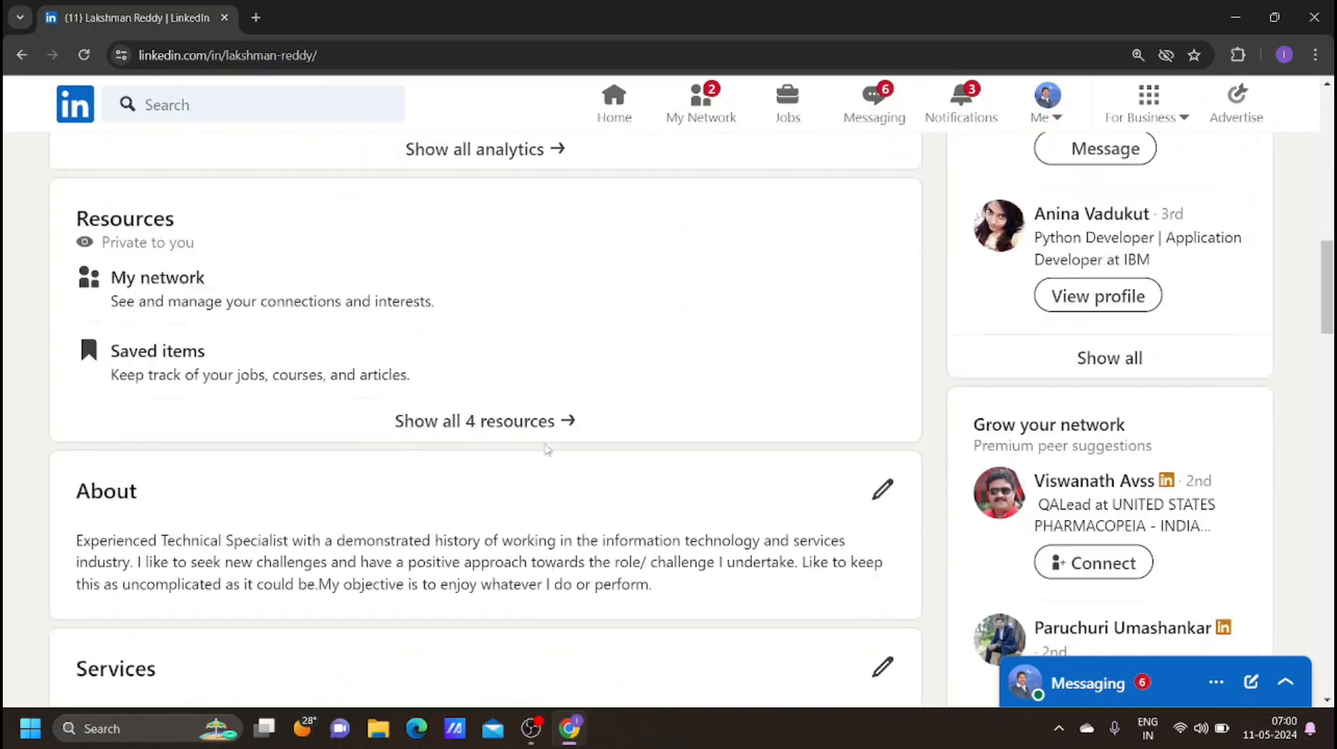
pyautogui.scroll(-3)
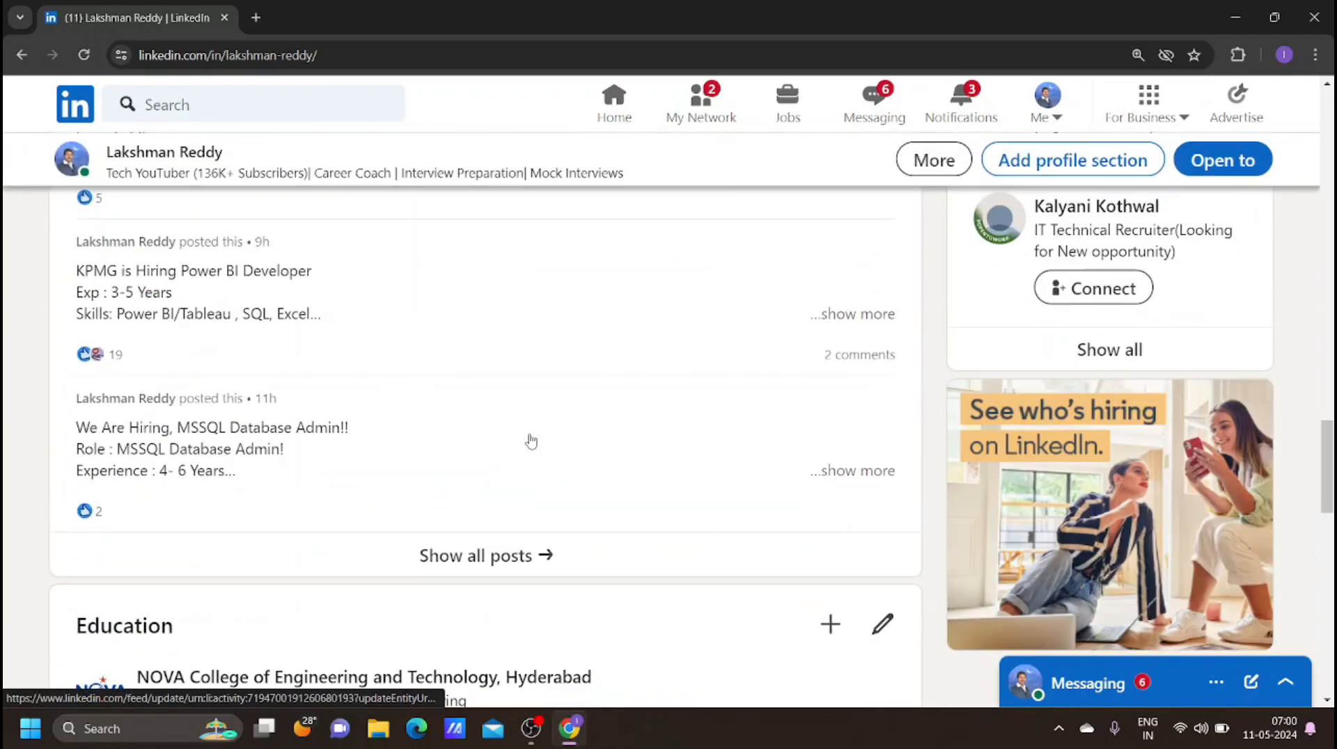
pyautogui.click(485, 555)
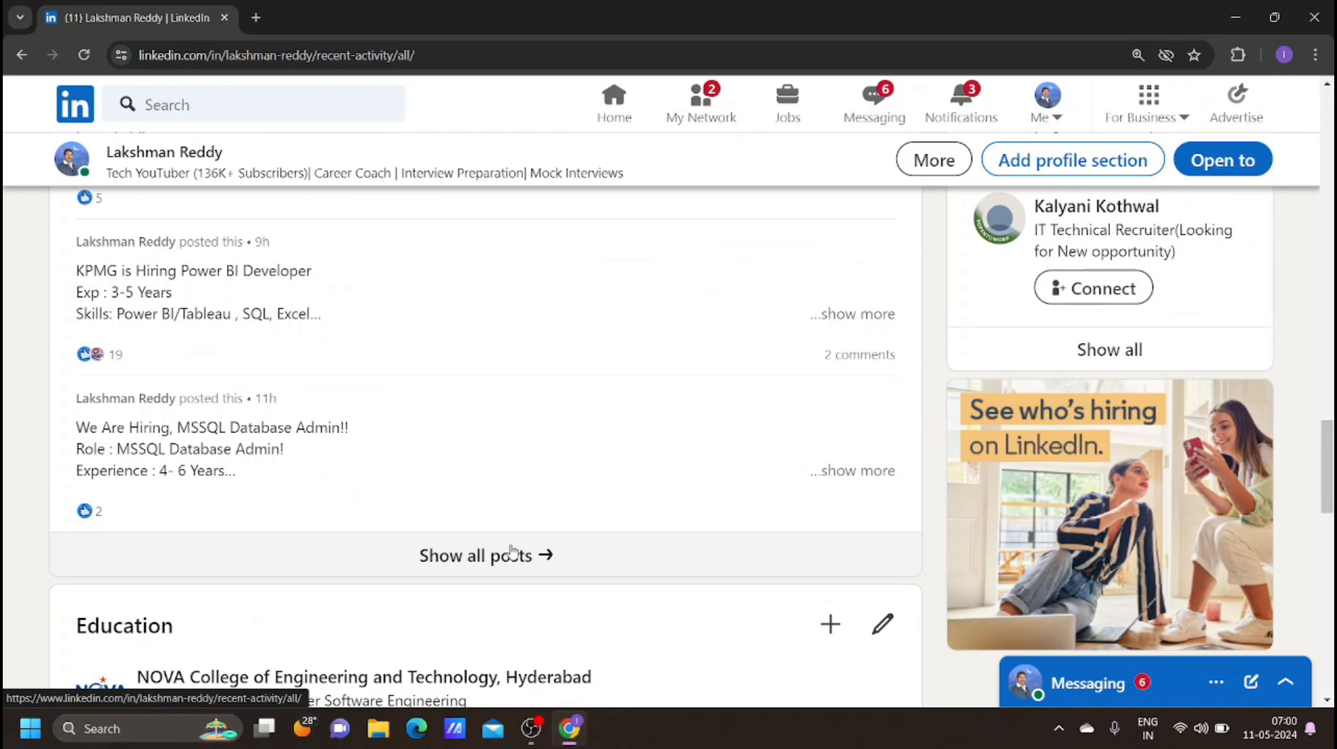
# - Expand the American Express Data Analyst hiring post and scroll through its description
pyautogui.click(486, 555)
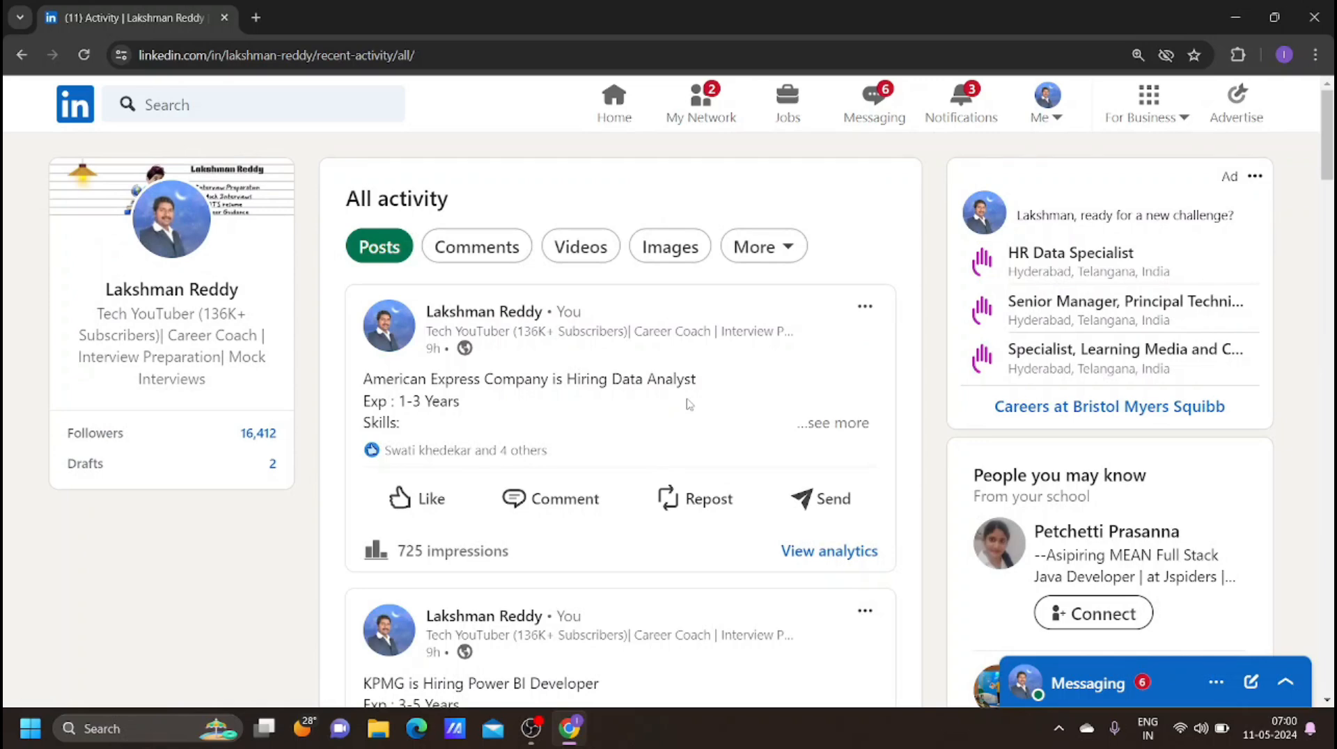
pyautogui.moveTo(737, 400)
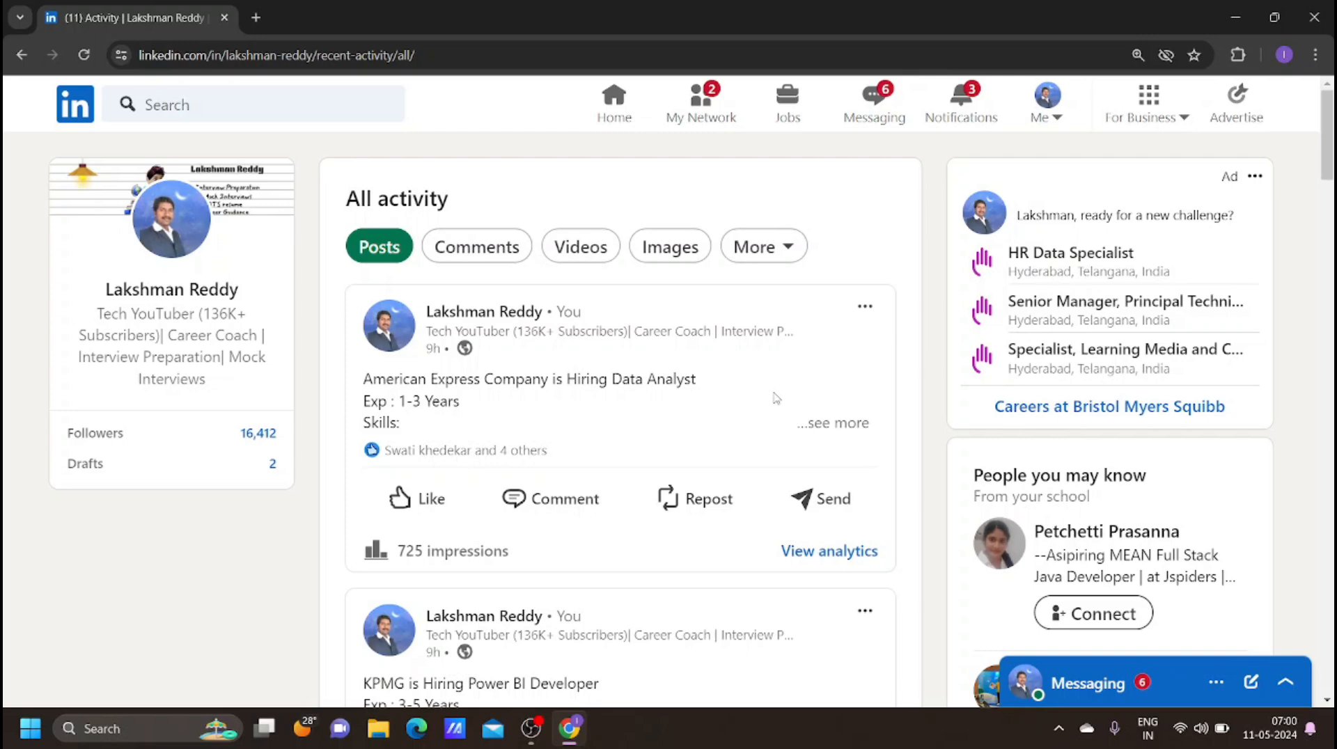
pyautogui.moveTo(844, 400)
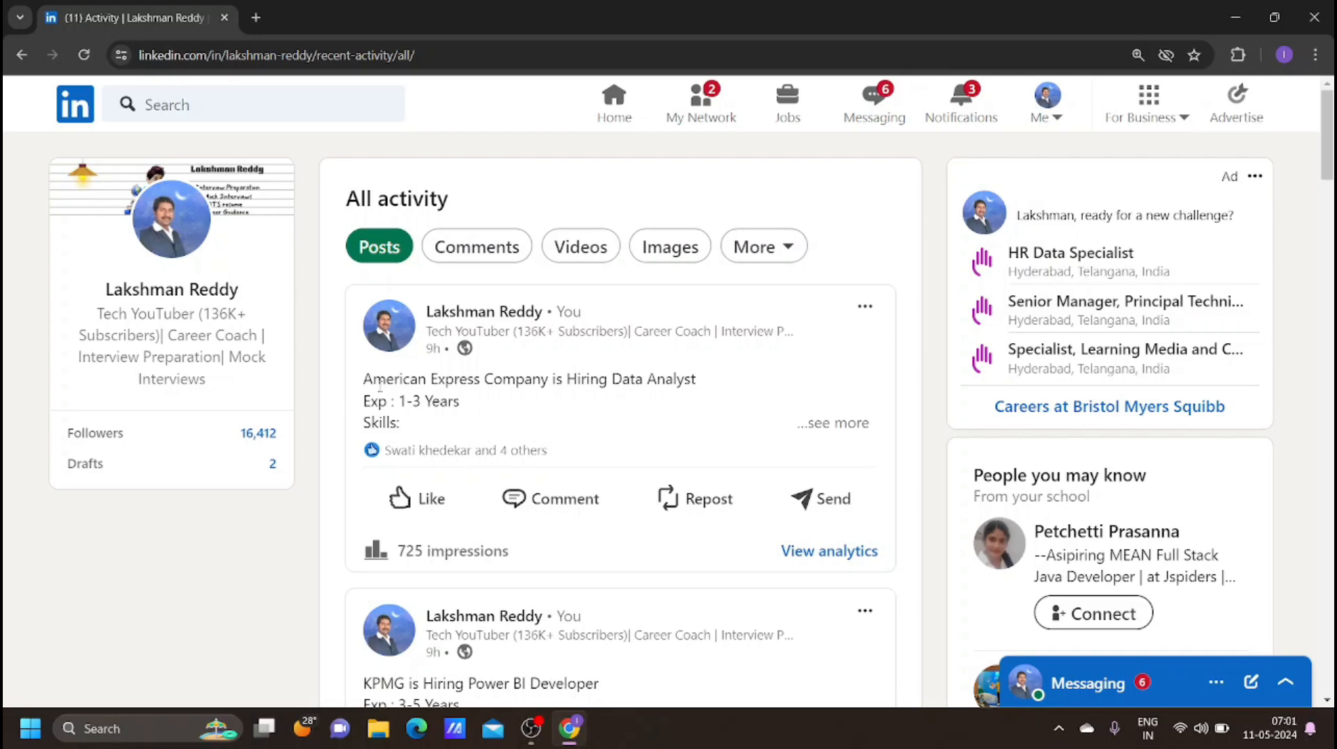
pyautogui.moveTo(753, 414)
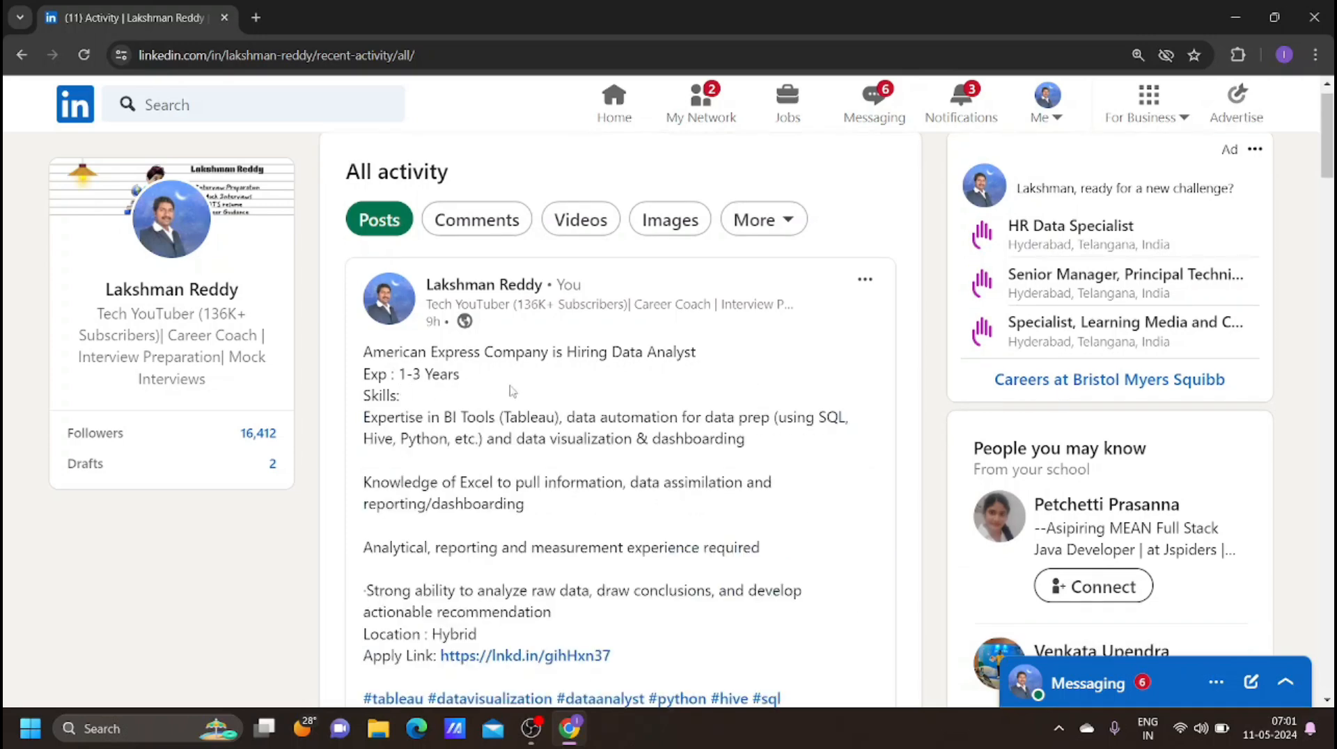
pyautogui.scroll(-3)
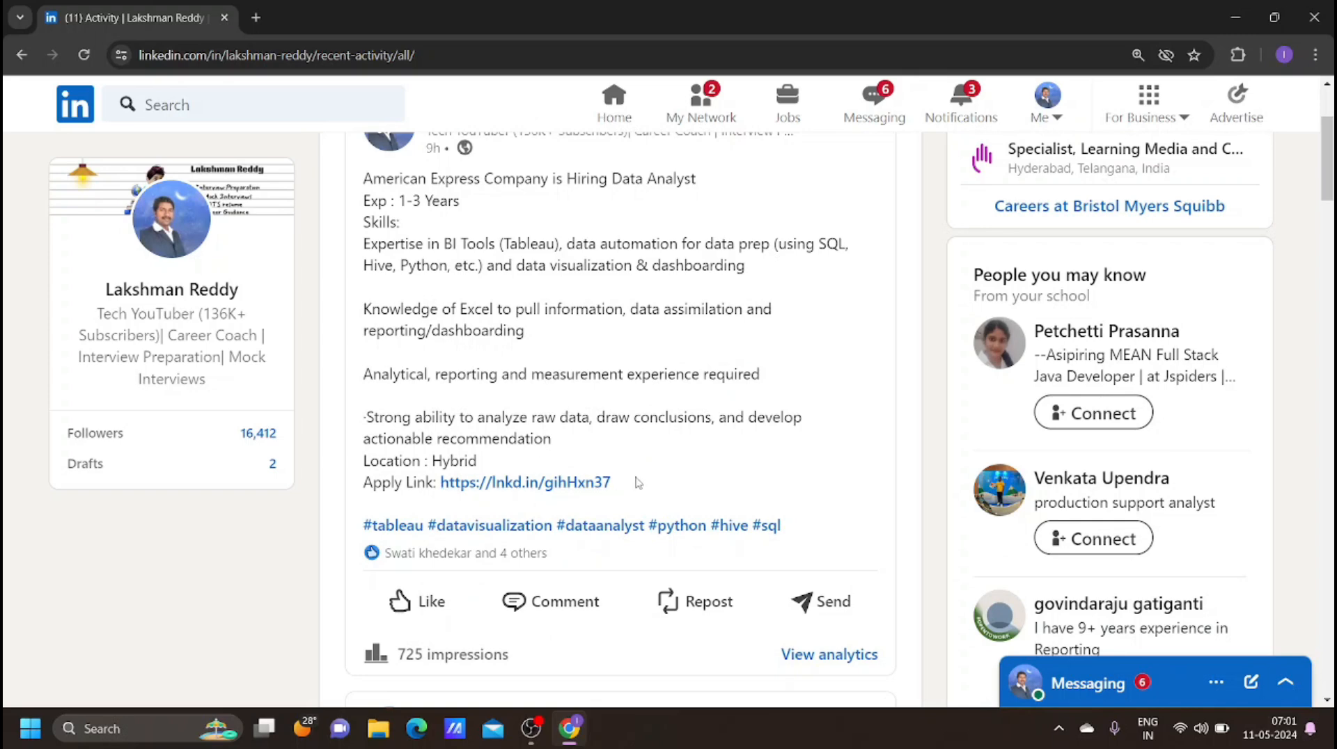
pyautogui.moveTo(641, 479)
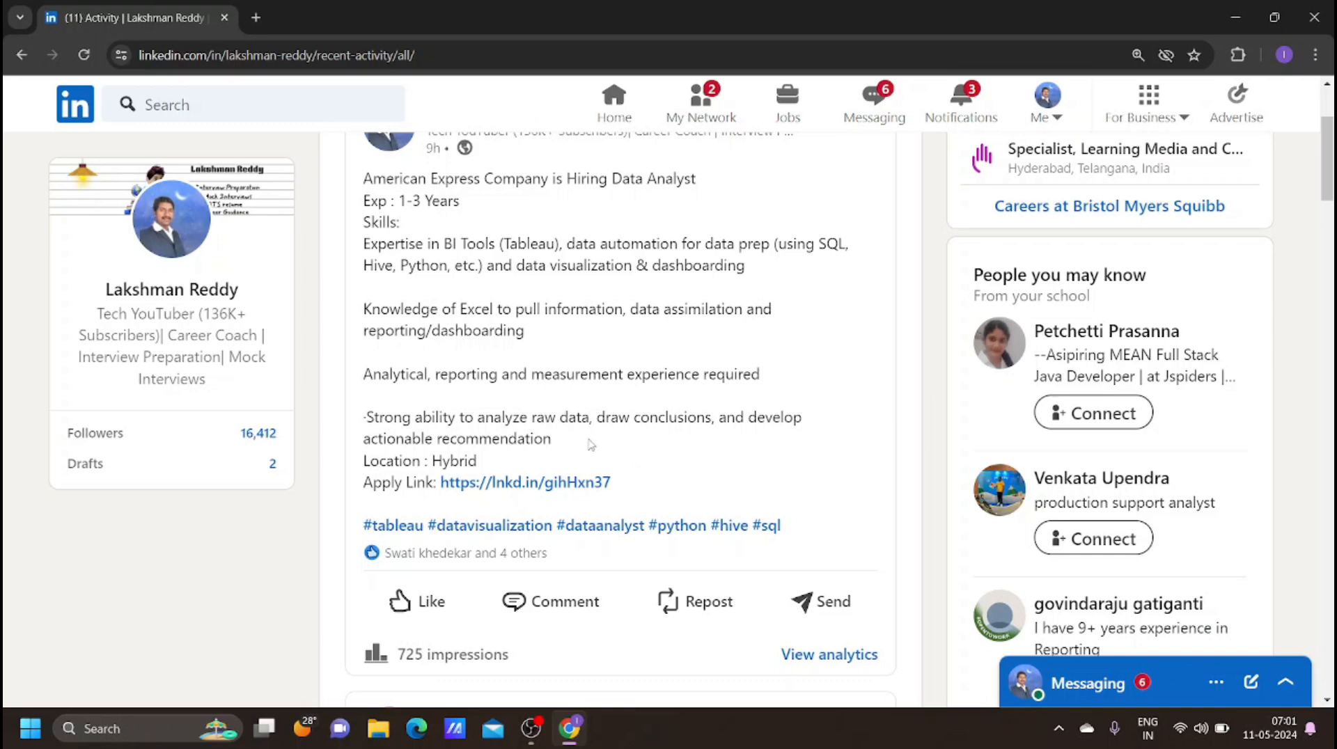
pyautogui.moveTo(552, 511)
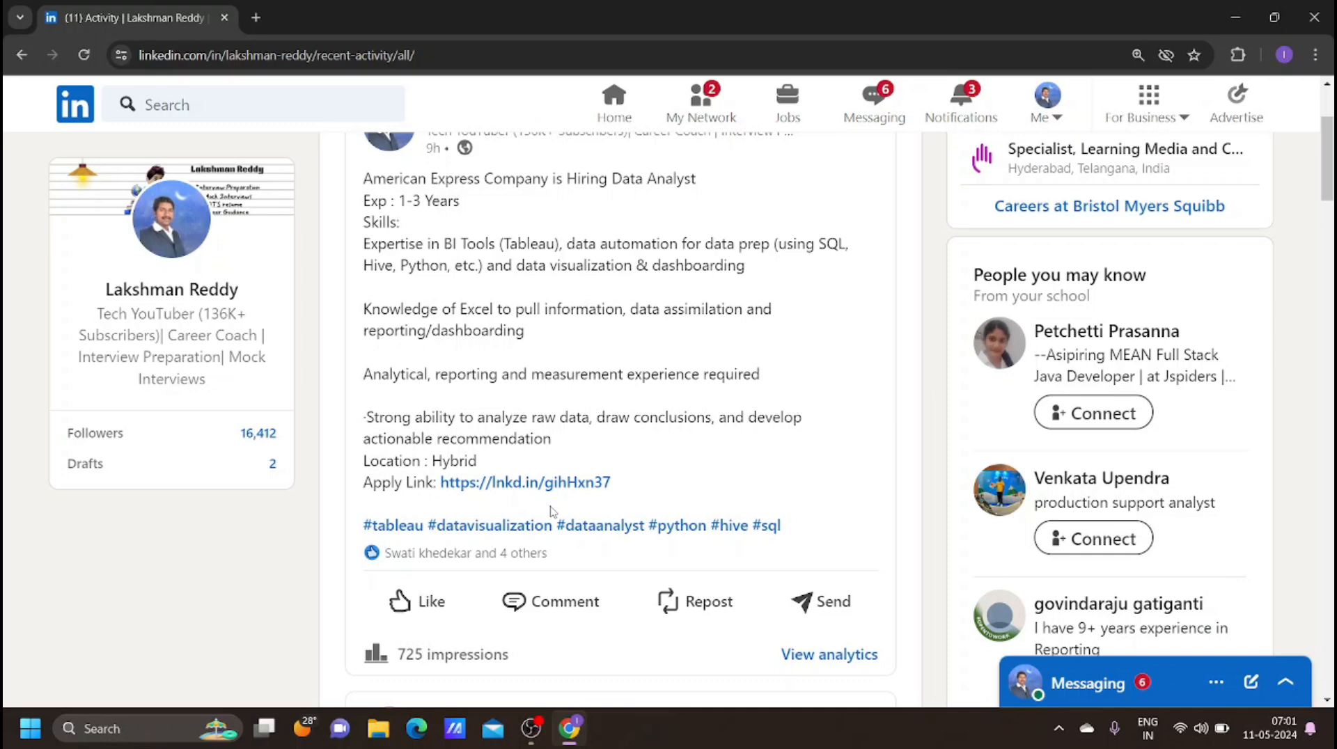
pyautogui.scroll(-3)
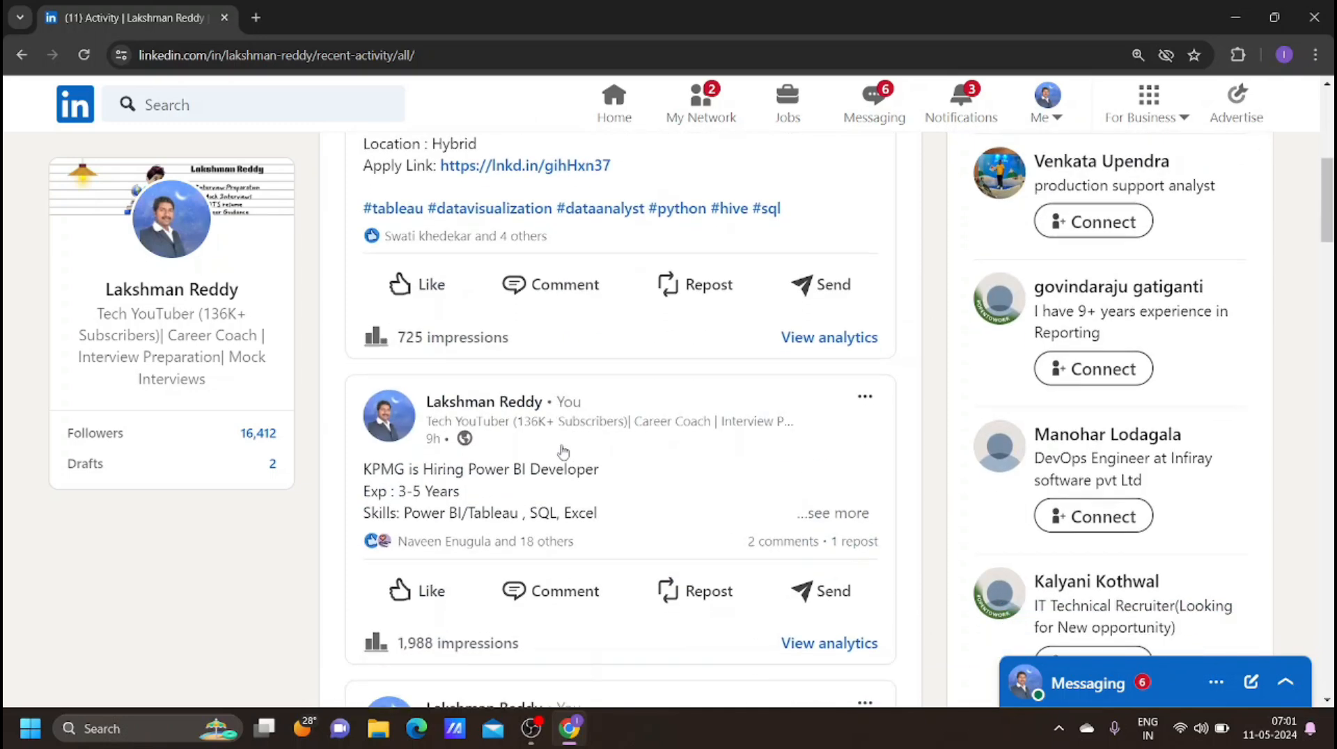
# - Expand the KPMG Power BI Developer and MSSQL Database Admin hiring posts
pyautogui.scroll(-3)
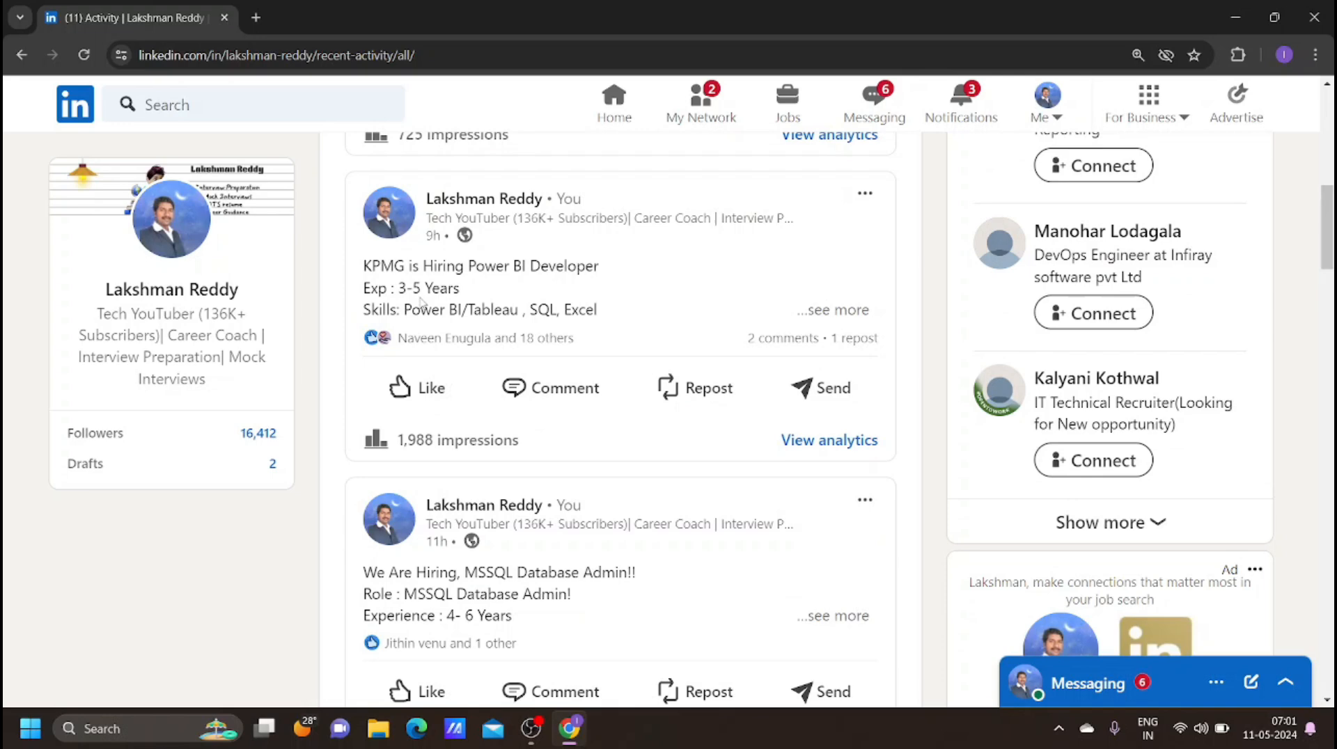
pyautogui.click(833, 309)
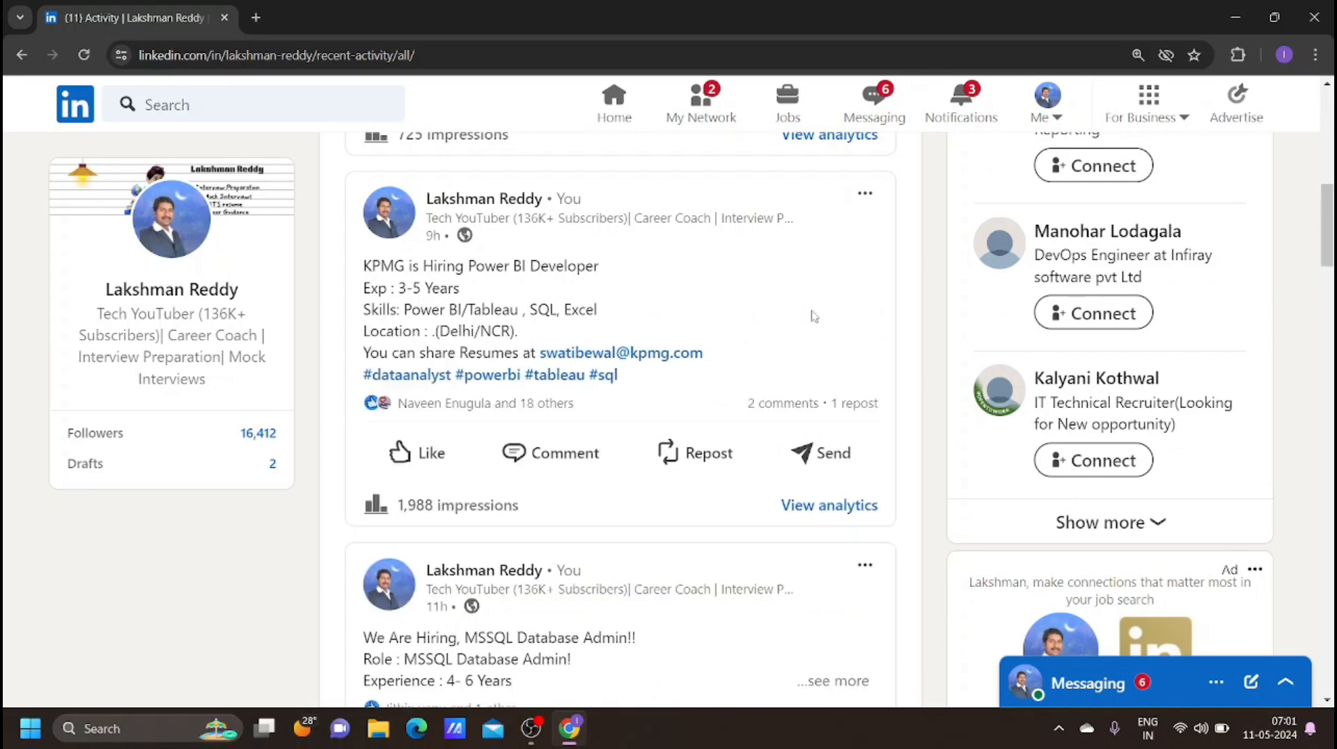
pyautogui.moveTo(580, 367)
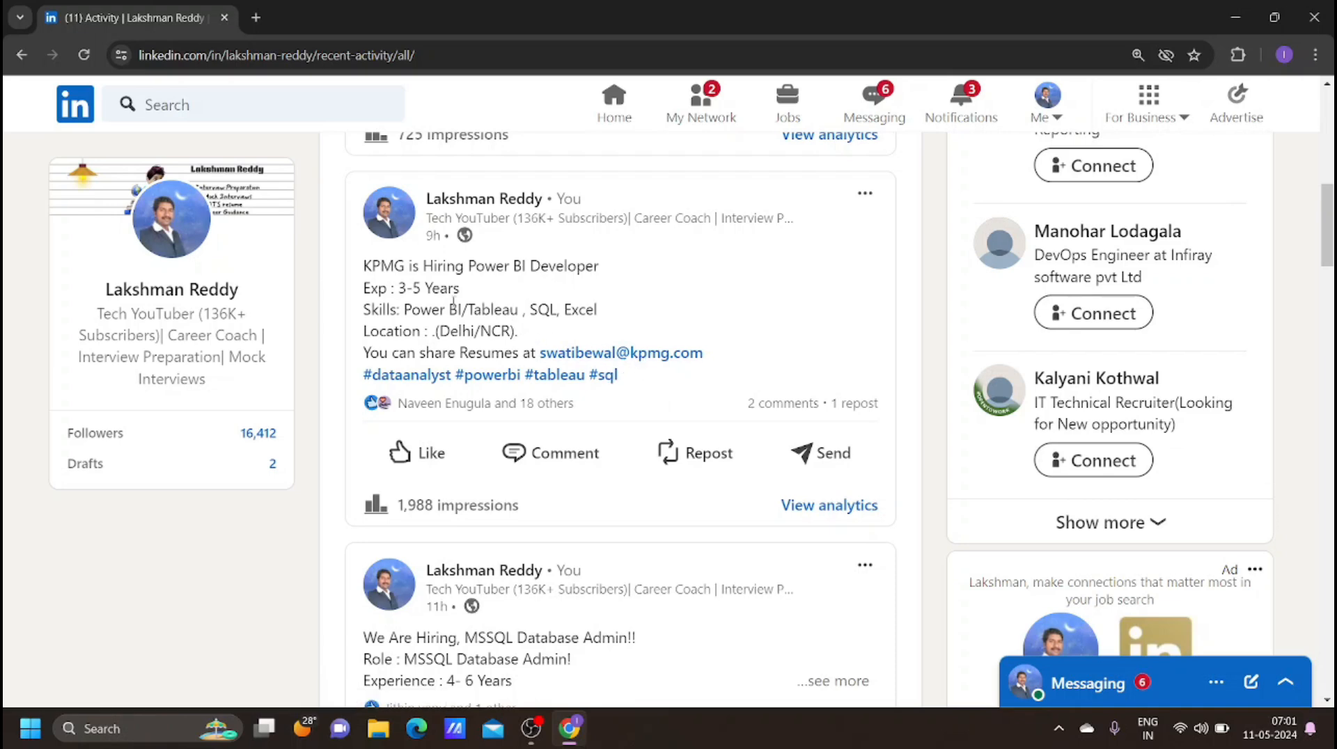
pyautogui.moveTo(725, 364)
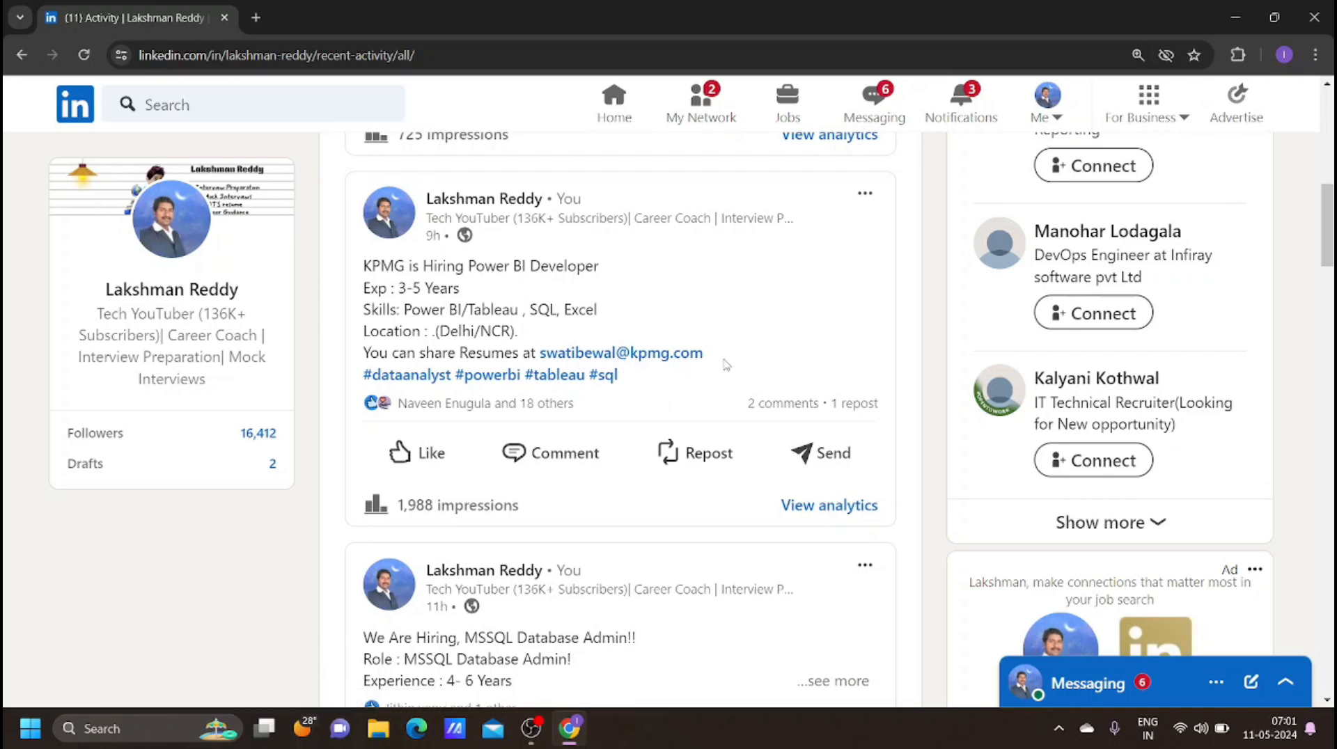
pyautogui.scroll(-3)
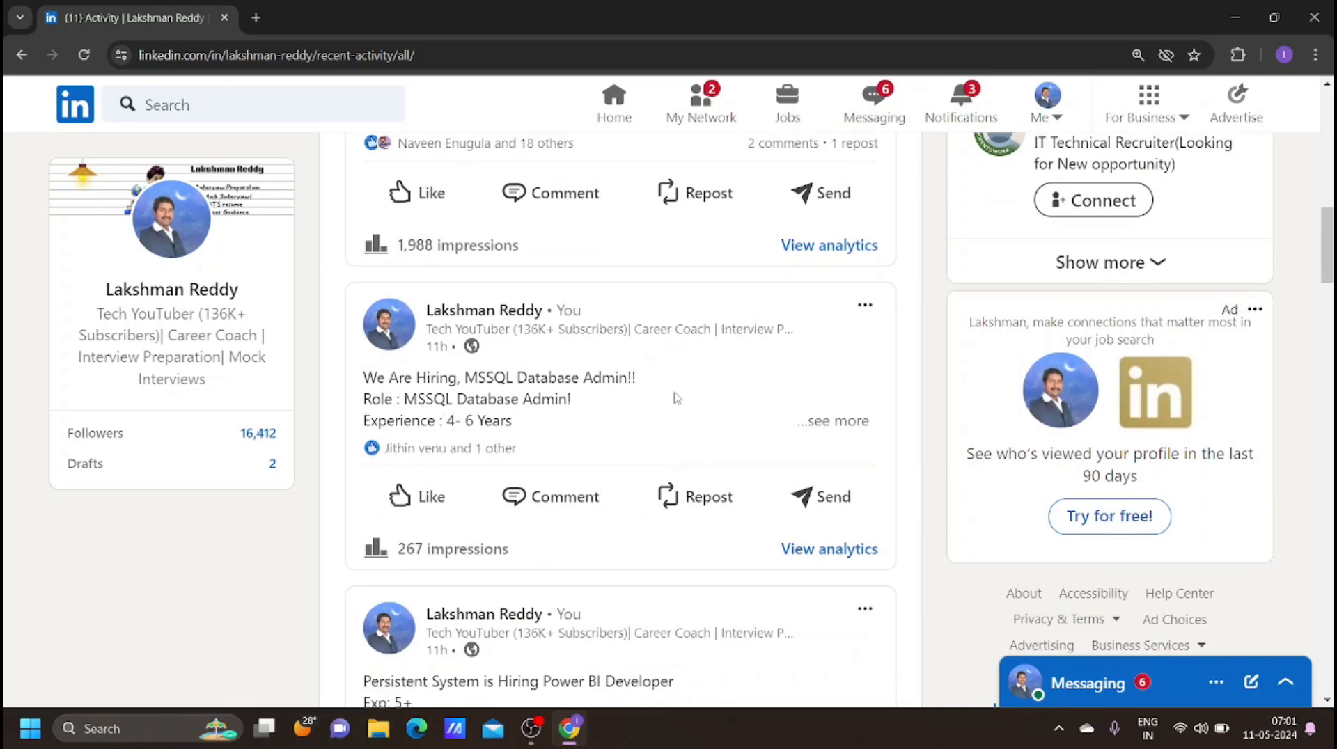
pyautogui.click(831, 421)
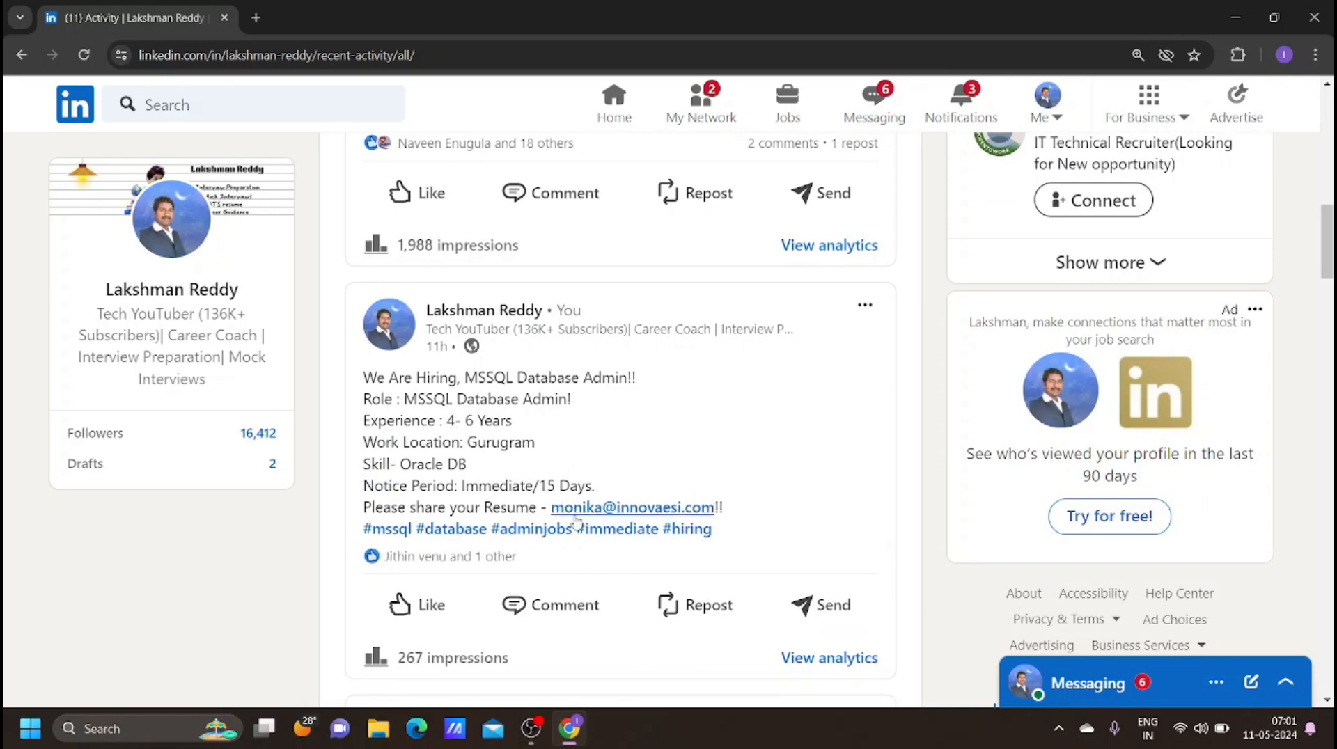
pyautogui.moveTo(735, 472)
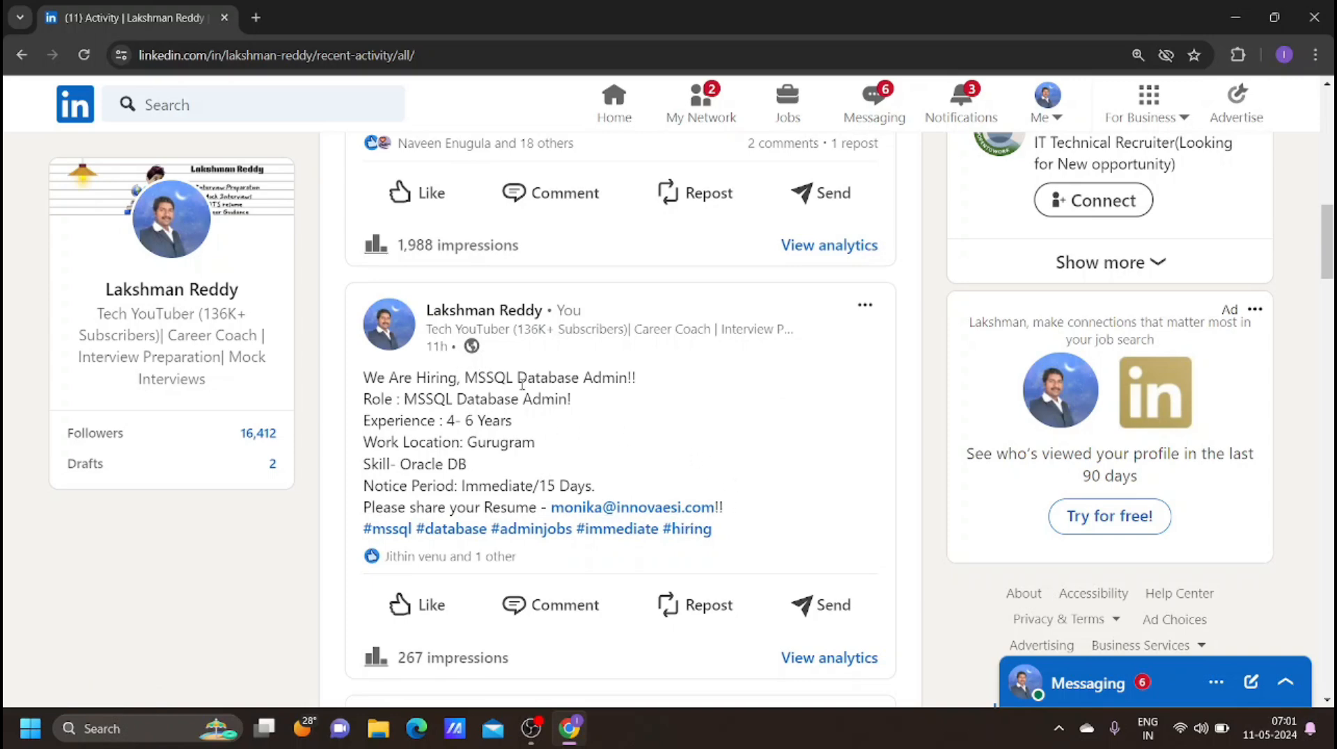
pyautogui.moveTo(715, 456)
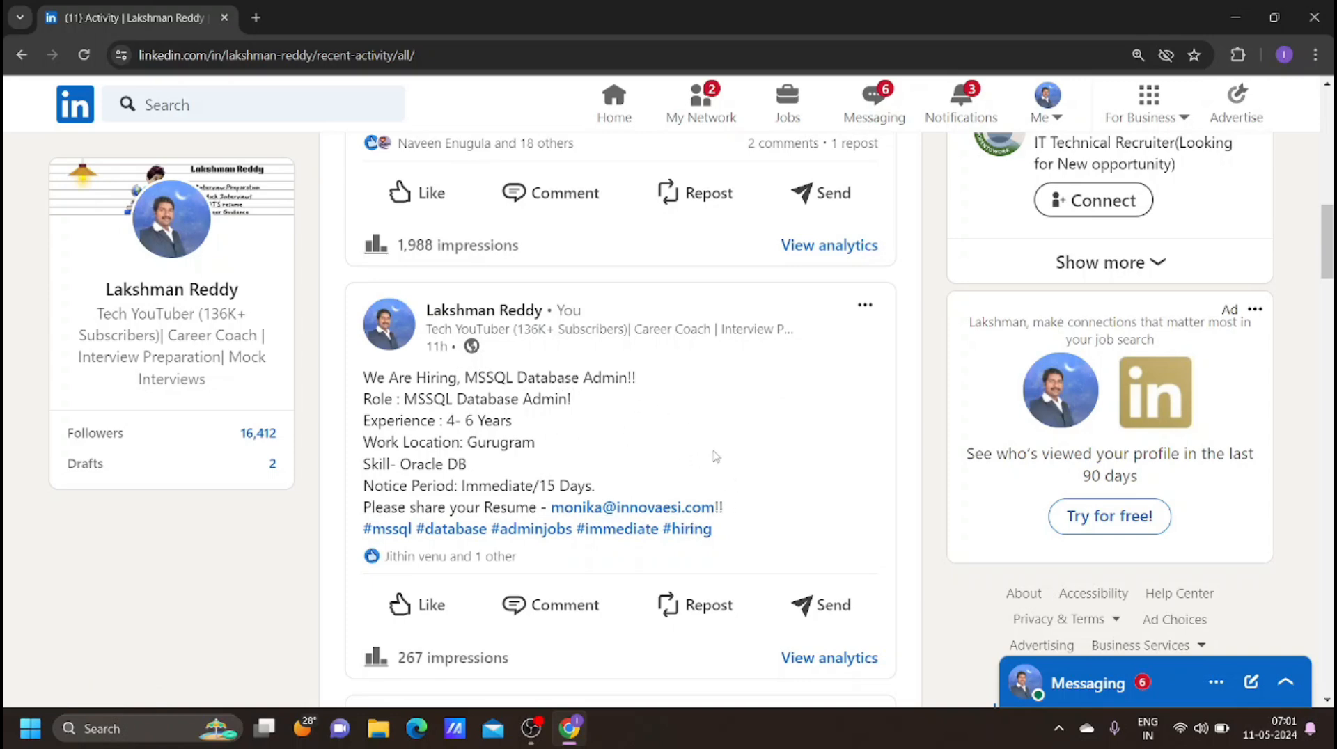
# - Scroll down to the Persistent System Power BI Developer post and read its full details
pyautogui.scroll(-3)
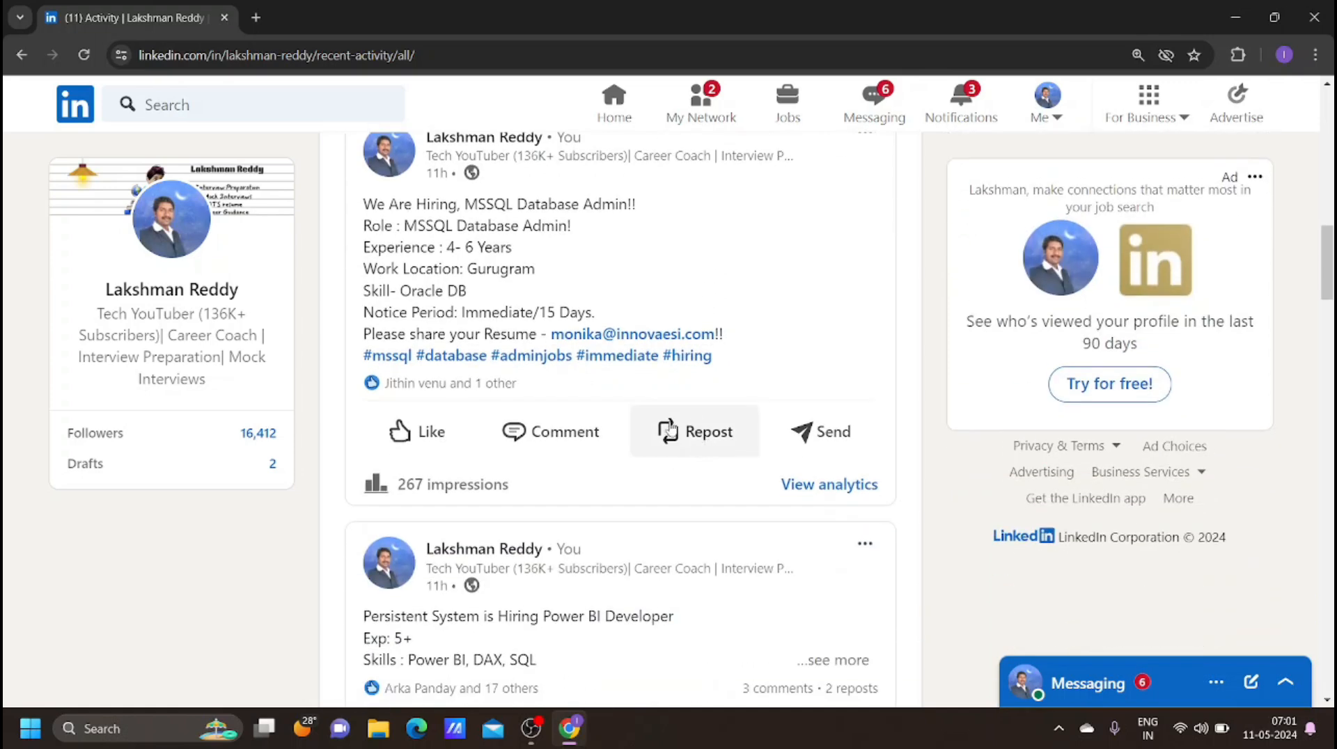
pyautogui.scroll(-3)
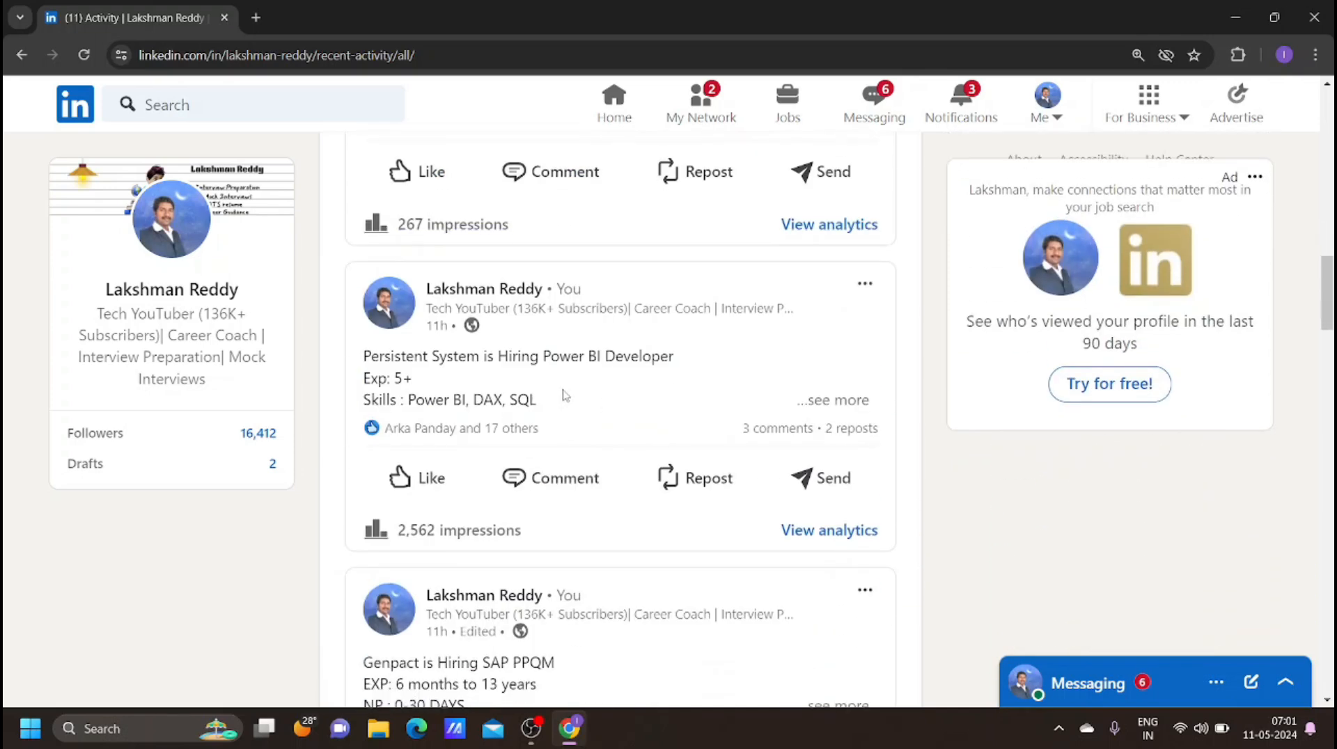
pyautogui.moveTo(515, 381)
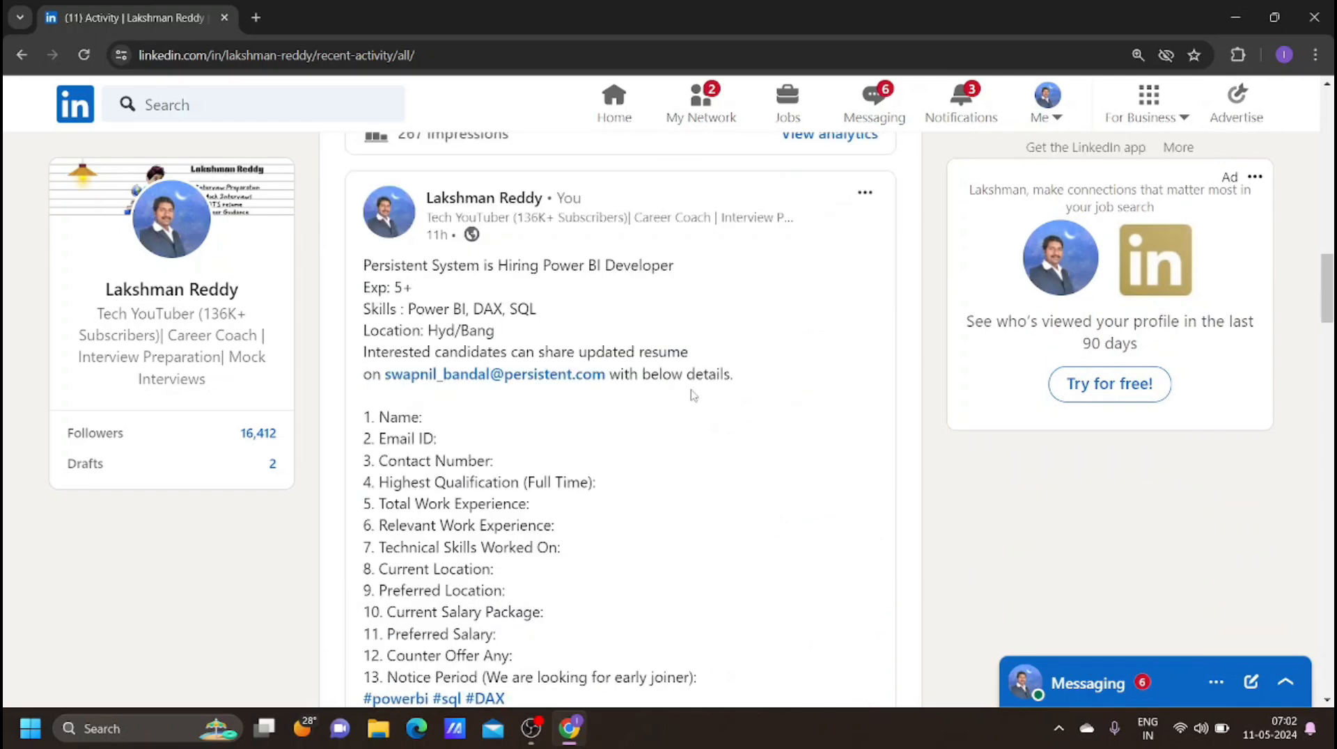
pyautogui.moveTo(428, 433)
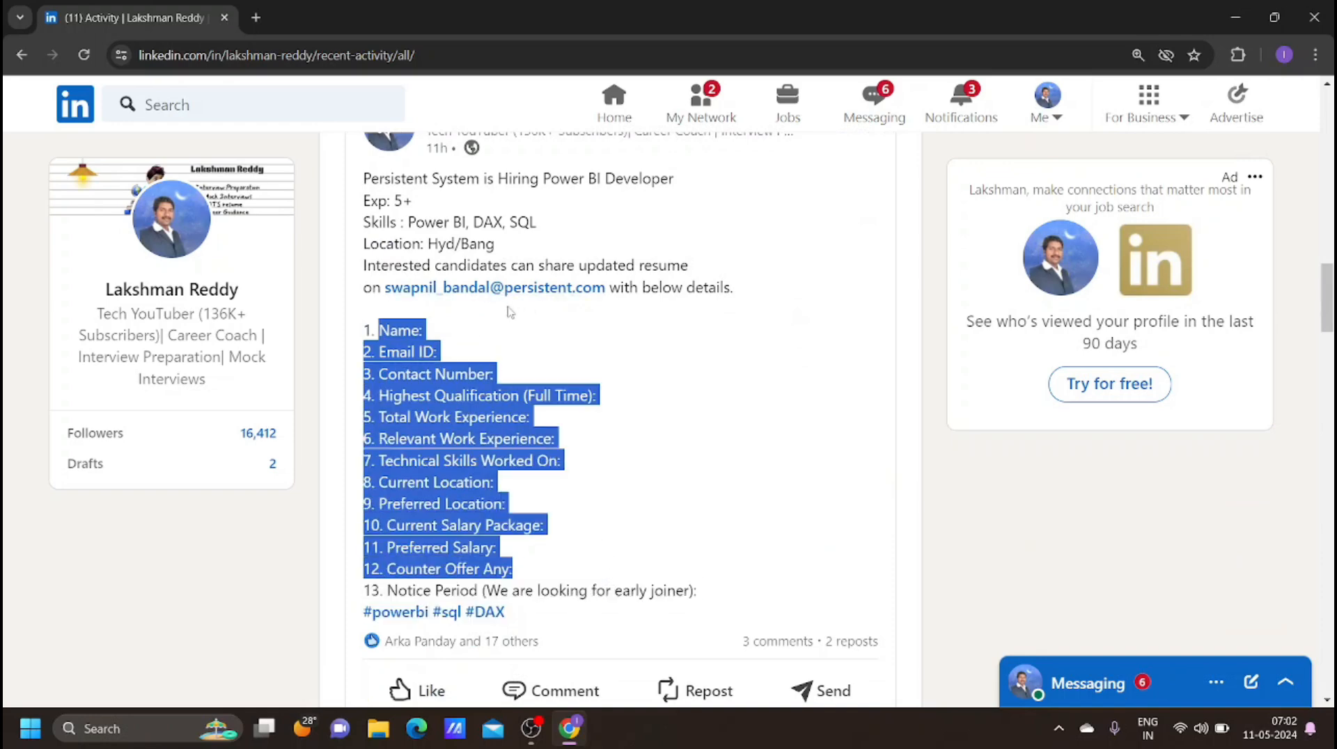
pyautogui.moveTo(479, 308)
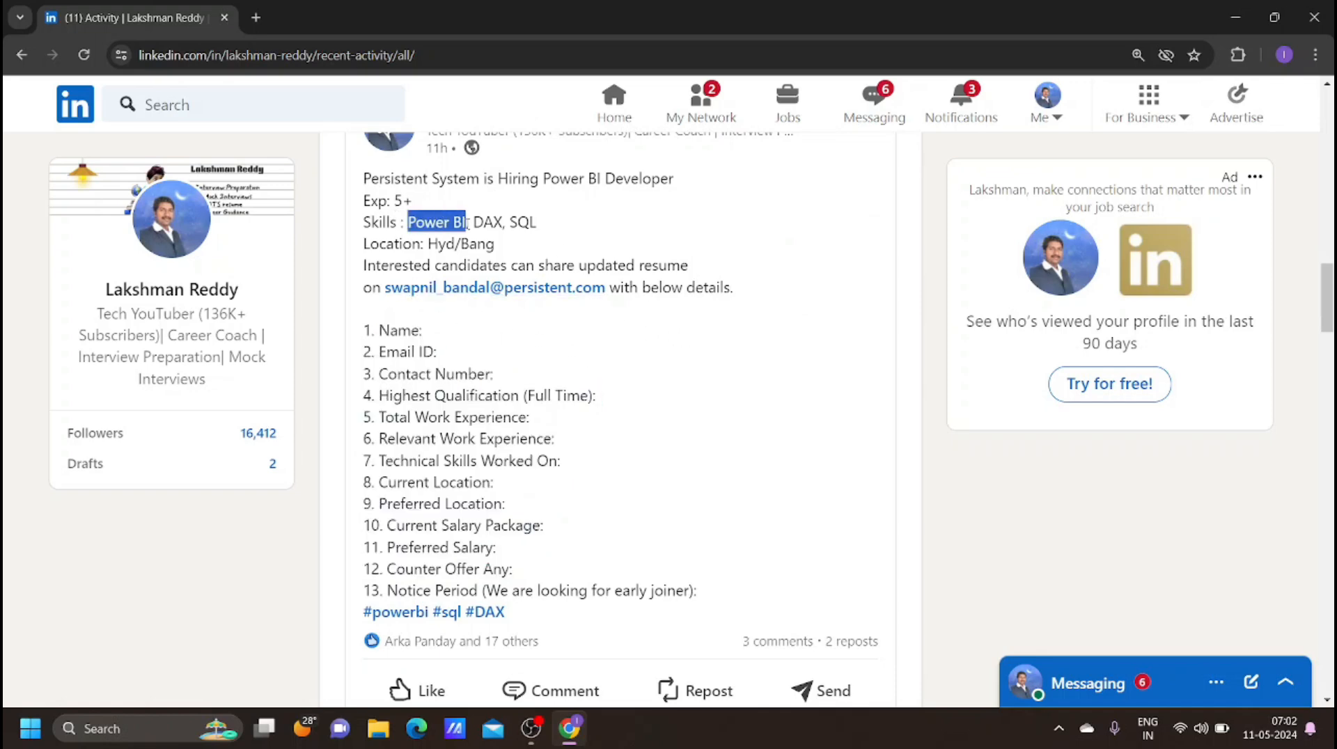
pyautogui.scroll(-3)
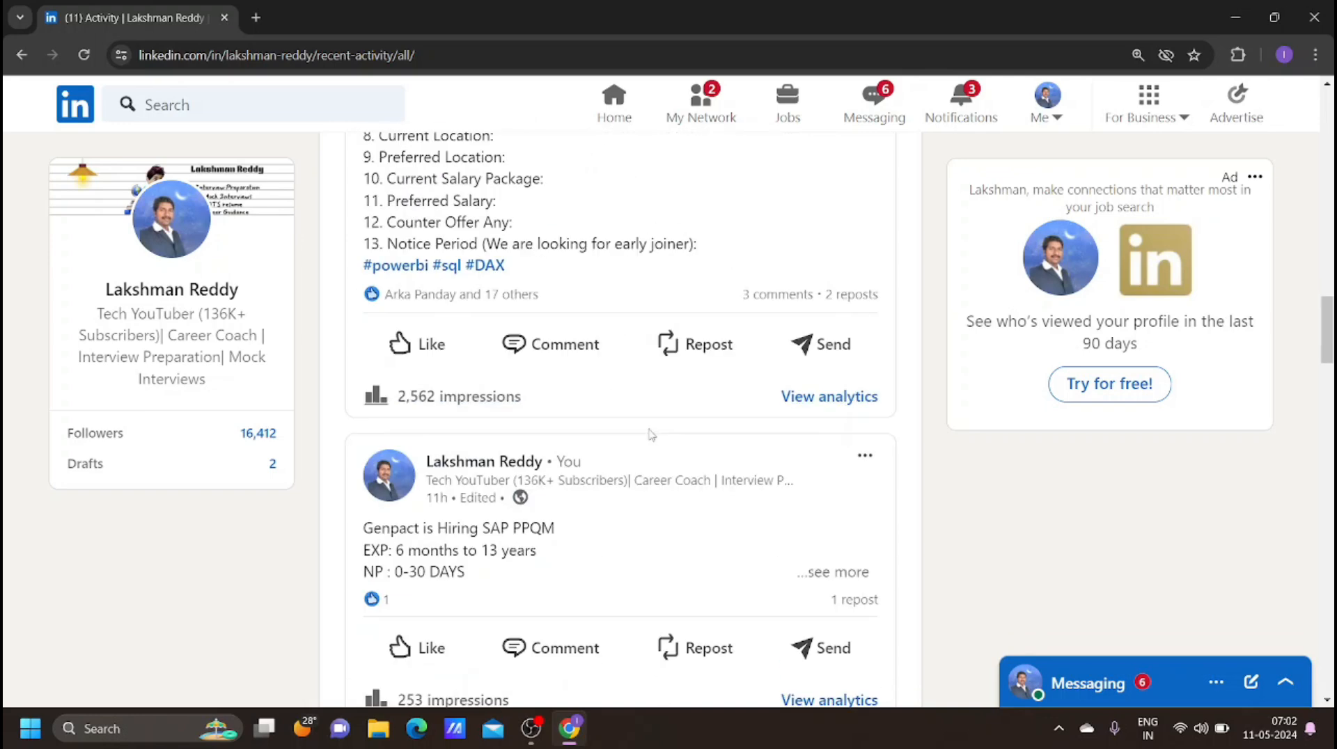
pyautogui.scroll(-3)
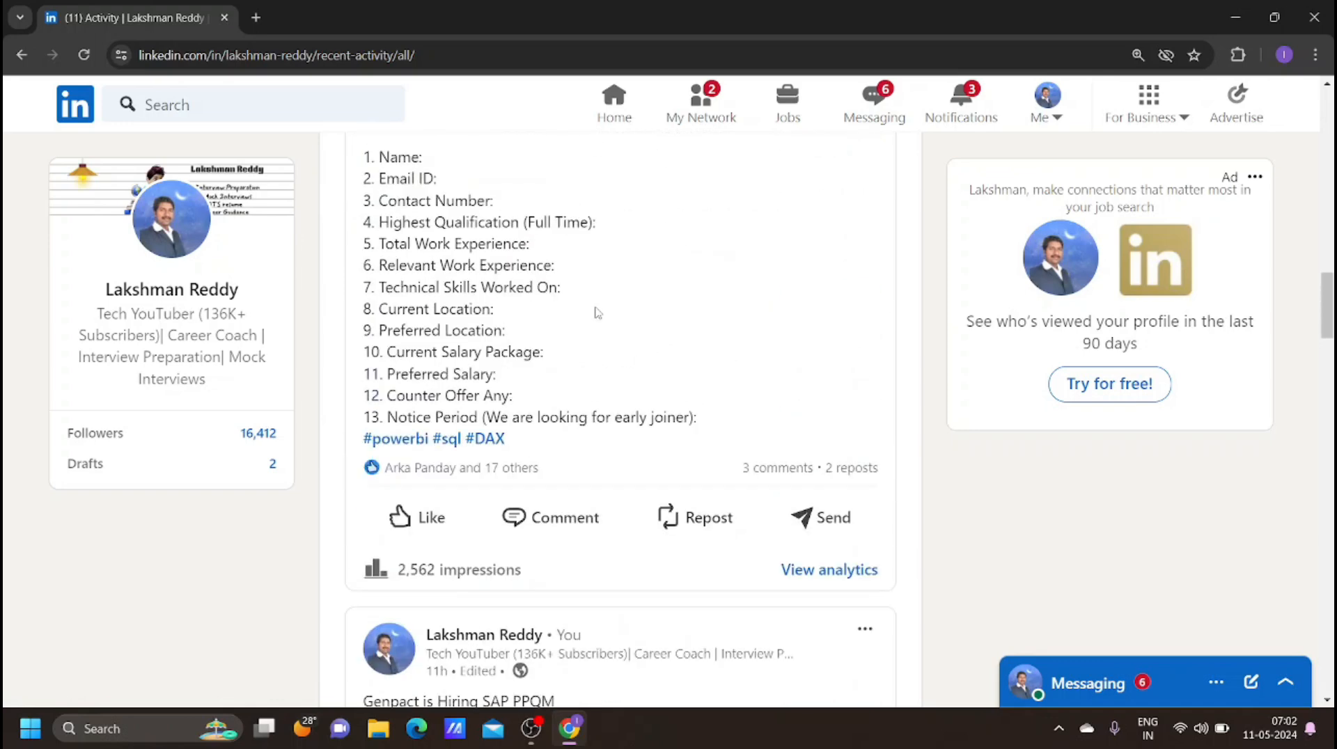
pyautogui.scroll(-3)
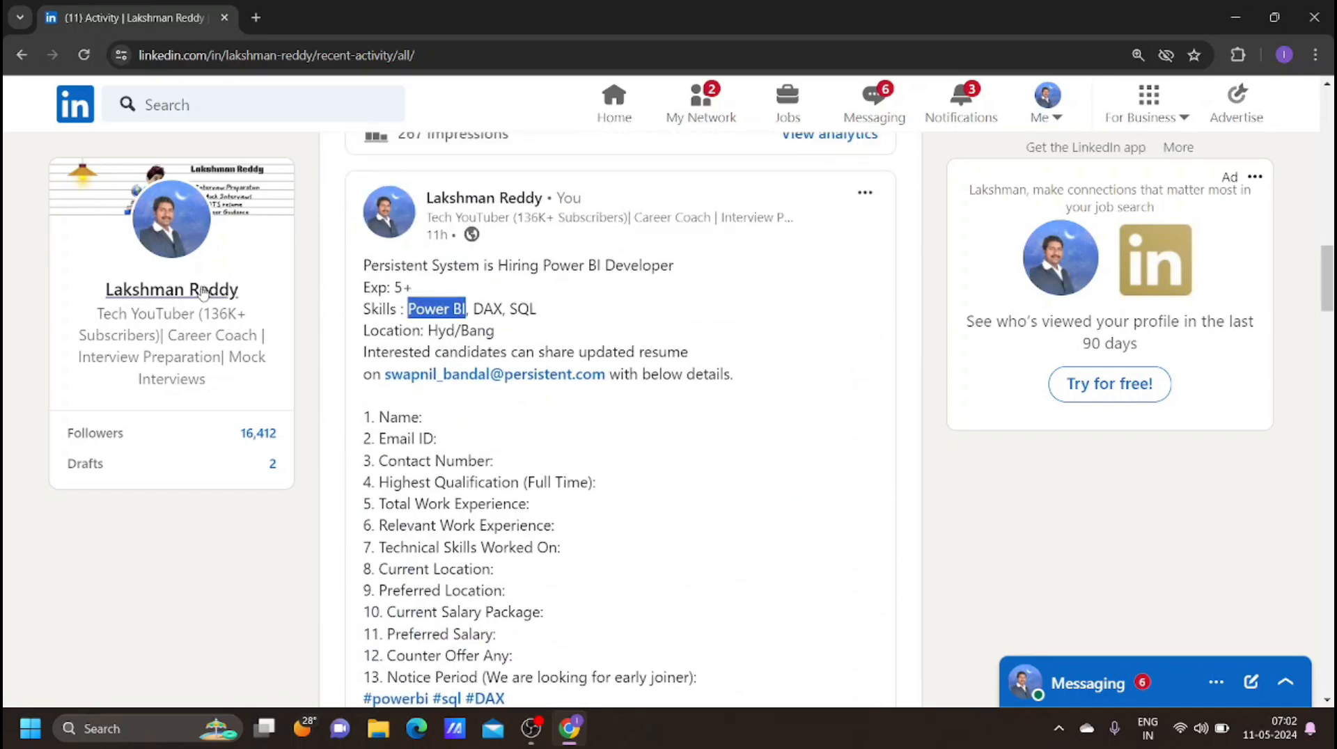
pyautogui.moveTo(141, 298)
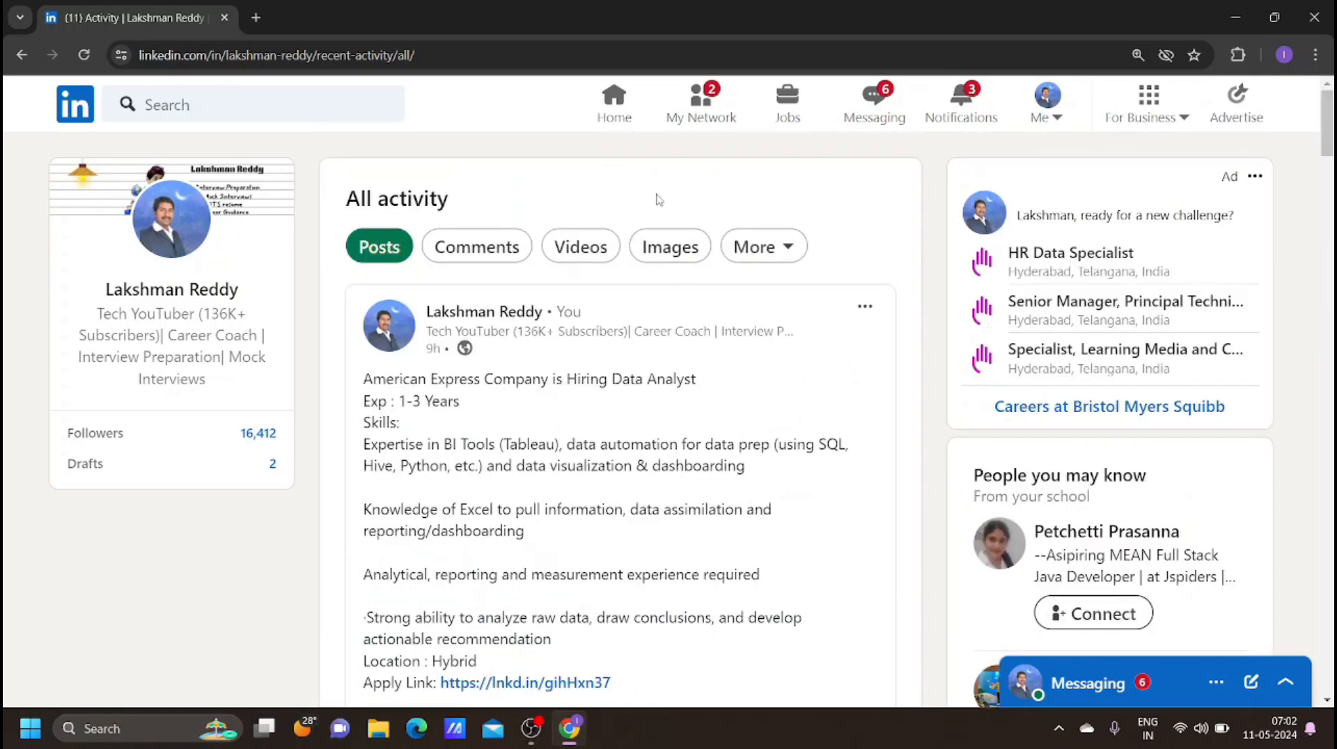
pyautogui.moveTo(654, 190)
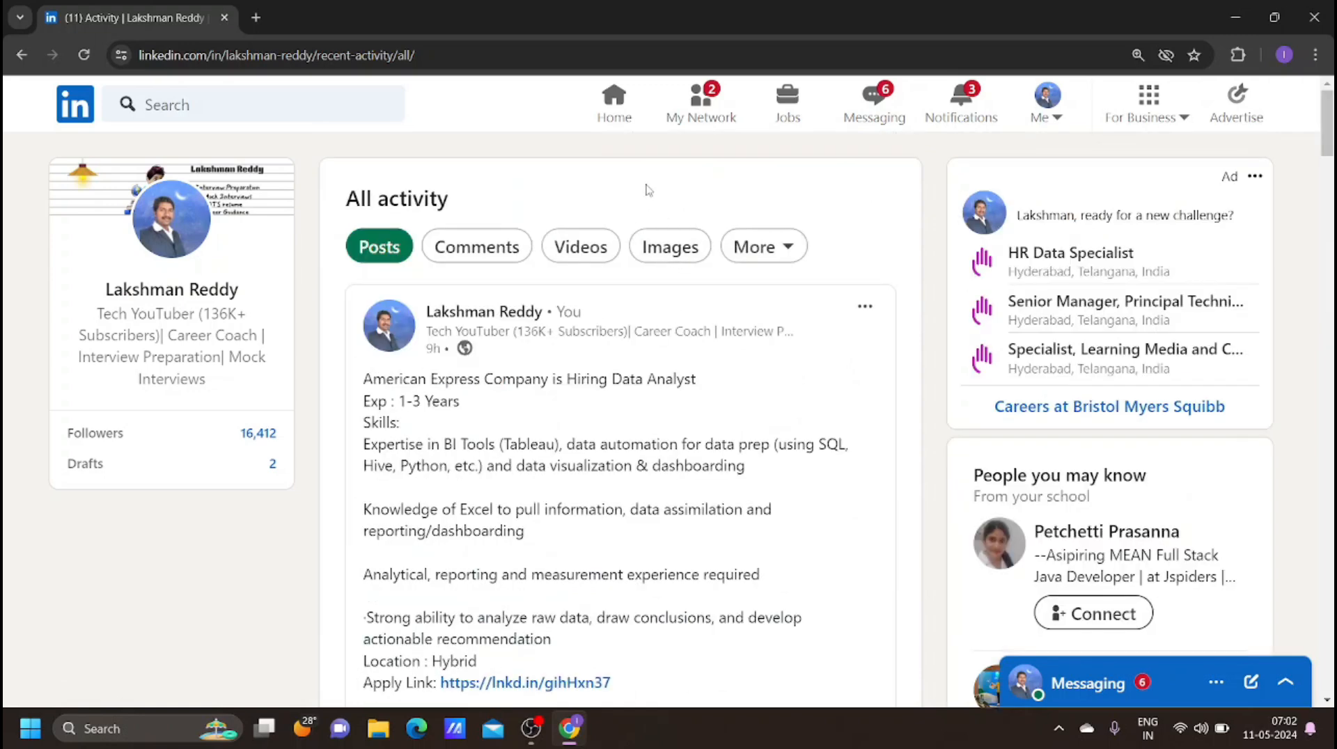